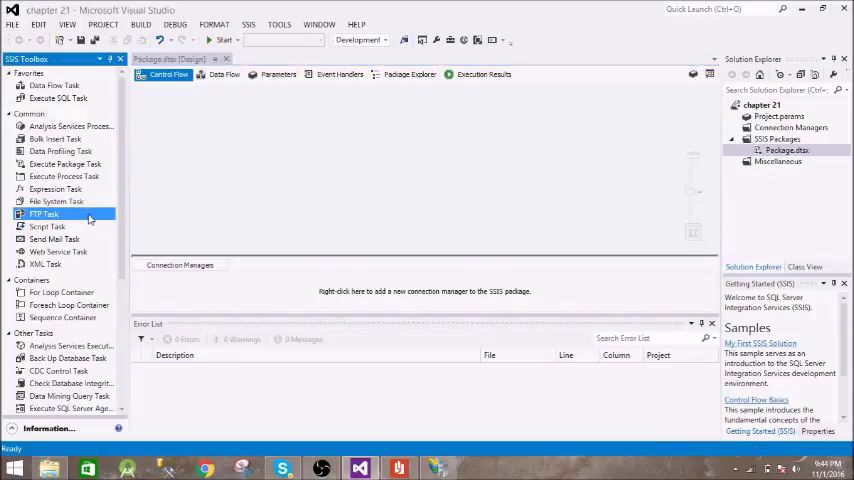
Step: Place an FTP Task on the control flow and open its editor
{"action": "left_click_drag", "start_coordinate": [45, 213], "coordinate": [363, 156]}
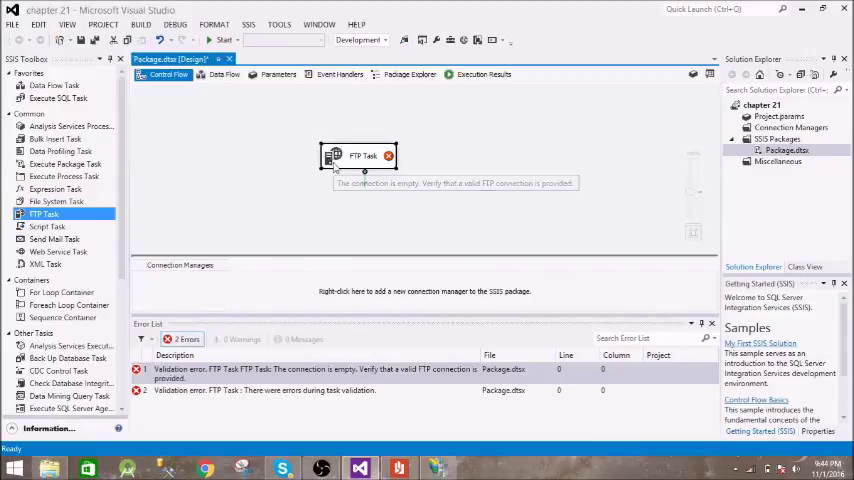
{"action": "double_click", "coordinate": [362, 156]}
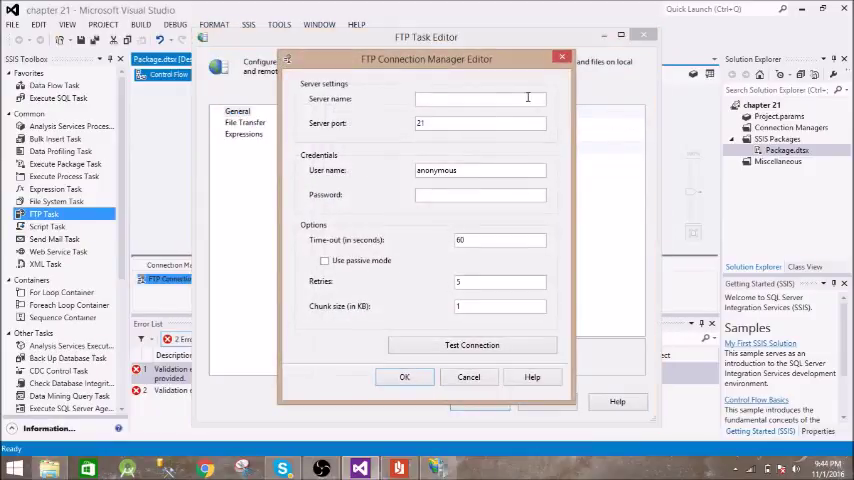
Step: Point the FTP connection at localhost as user 'vikr' with a password, and test it successfully
{"action": "left_click", "coordinate": [480, 99]}
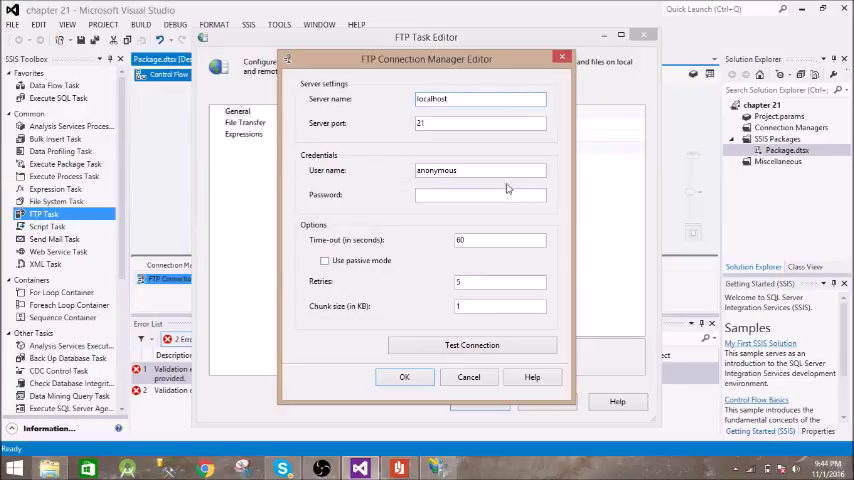
{"action": "left_click", "coordinate": [480, 170]}
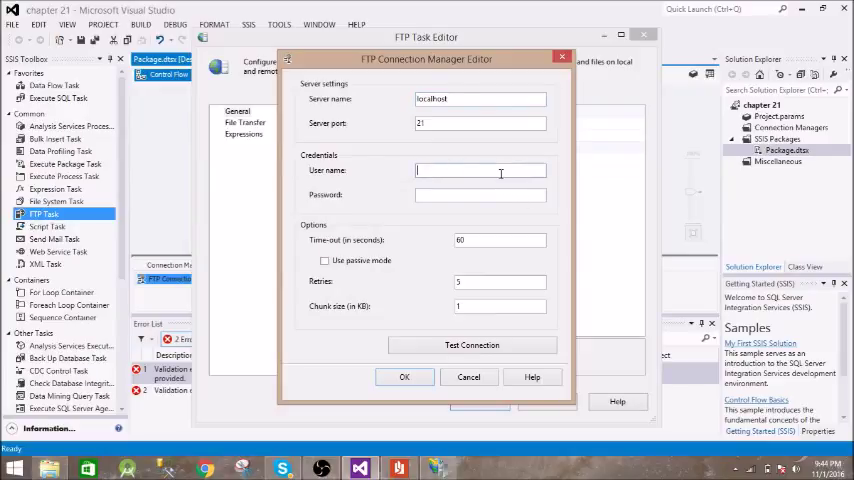
{"action": "type", "text": "vikramaditya"}
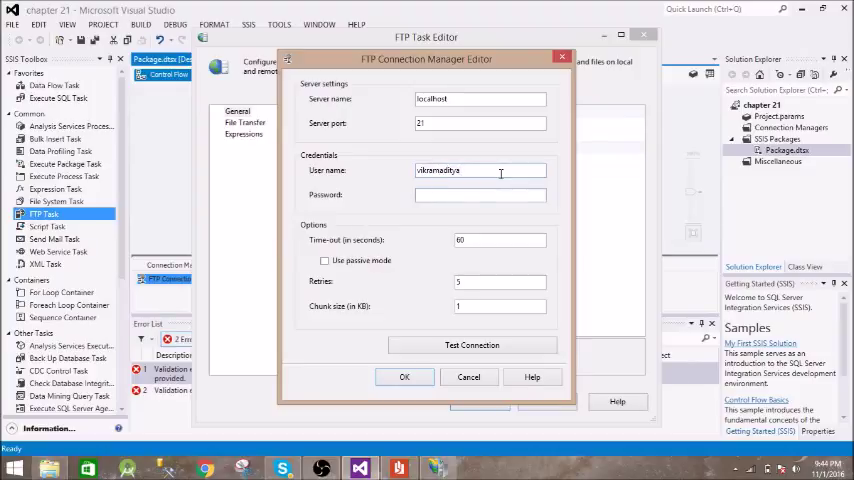
{"action": "type", "text": "password"}
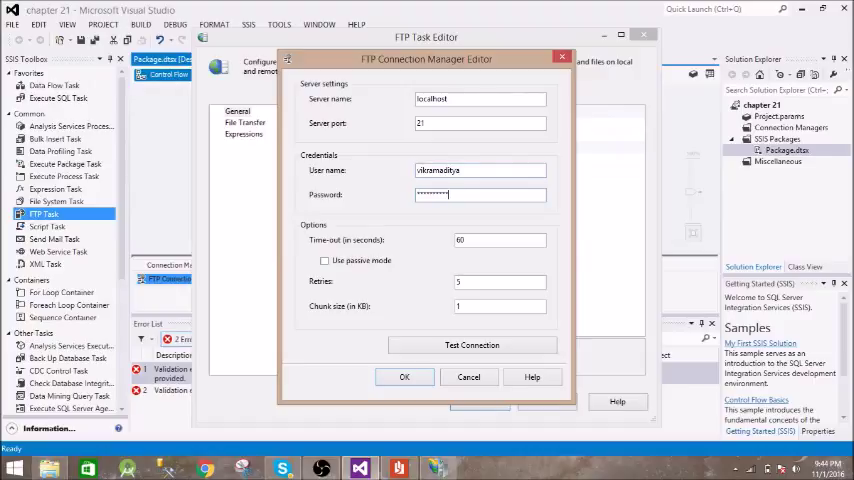
{"action": "left_click", "coordinate": [471, 344]}
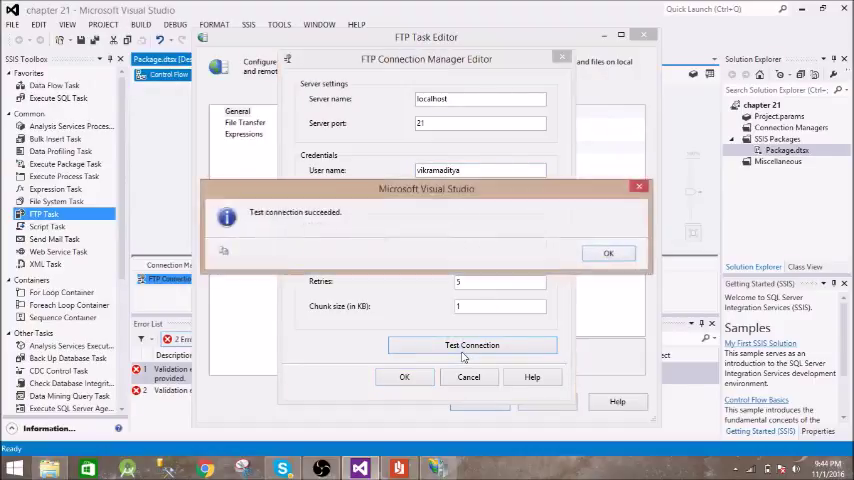
{"action": "left_click", "coordinate": [608, 253]}
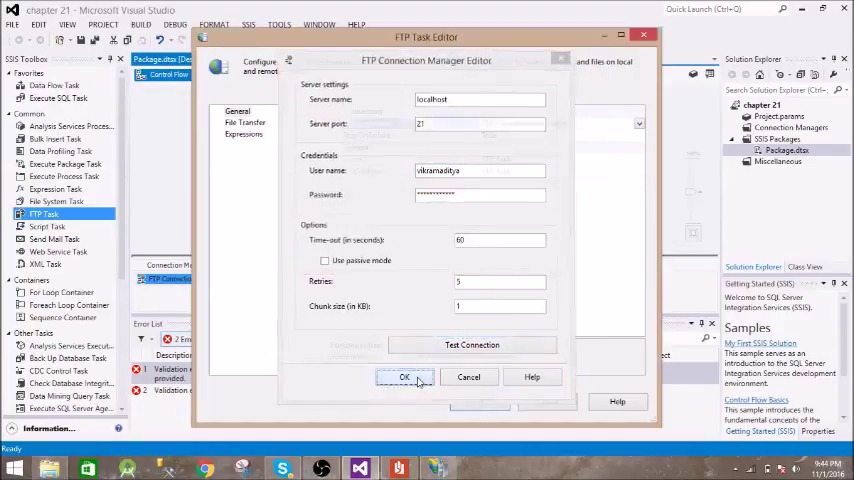
Step: Save the FTP connection and start setting the task's local path for received files
{"action": "left_click", "coordinate": [404, 377]}
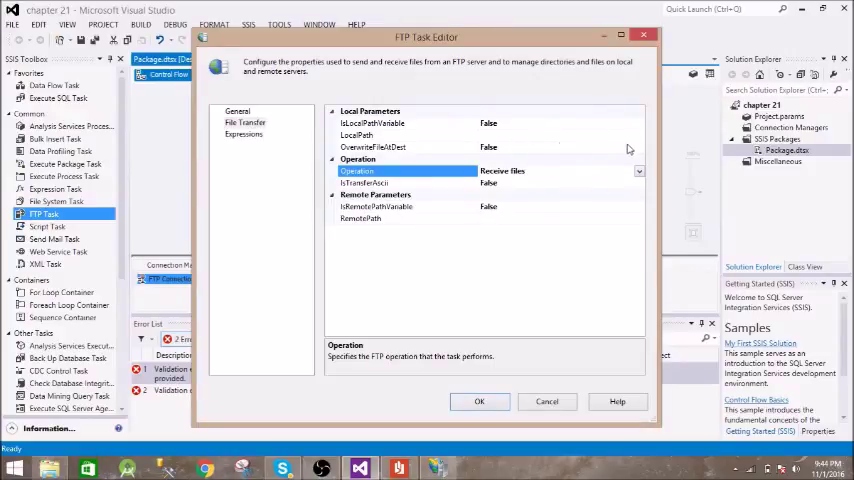
{"action": "left_click", "coordinate": [405, 147]}
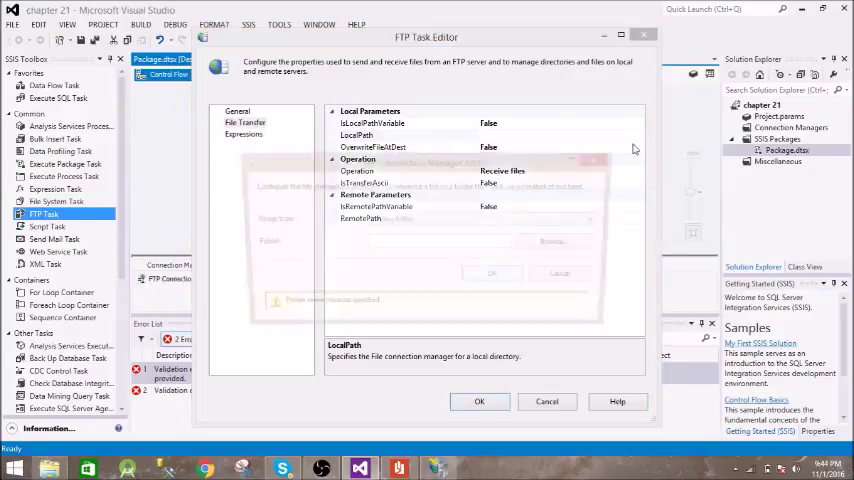
Step: Browse to Desktop as the local destination folder and confirm the connection
{"action": "left_click", "coordinate": [562, 243]}
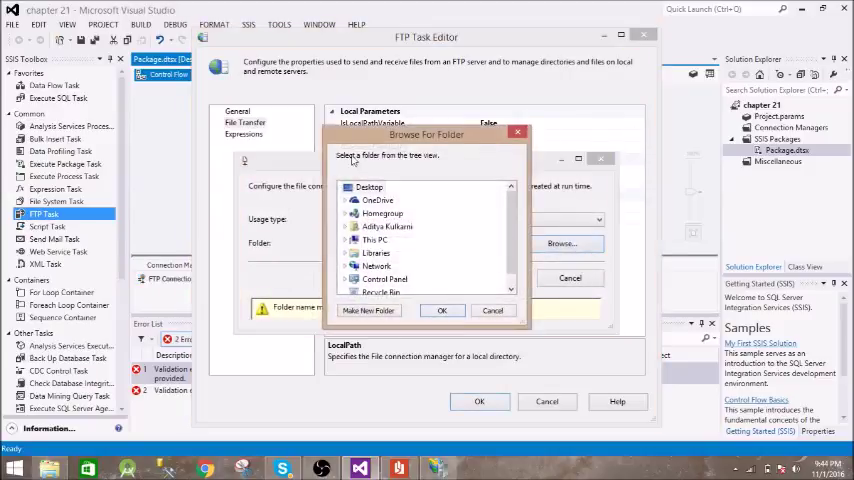
{"action": "left_click", "coordinate": [442, 310]}
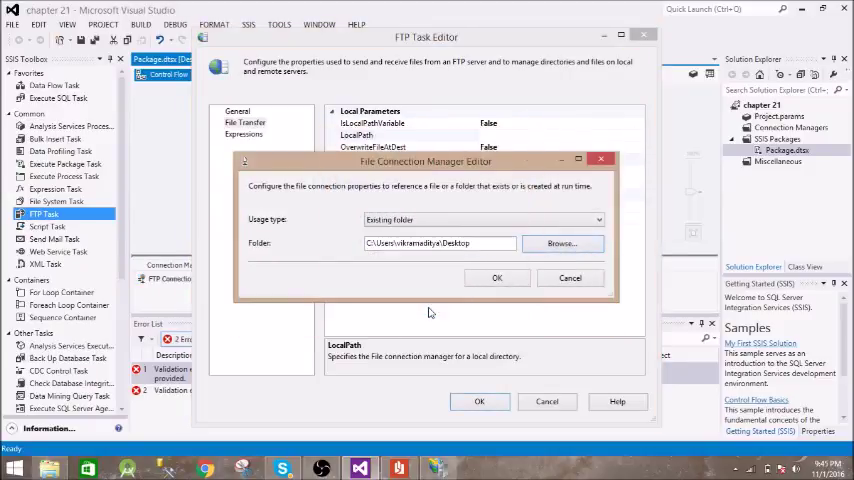
{"action": "left_click", "coordinate": [497, 278]}
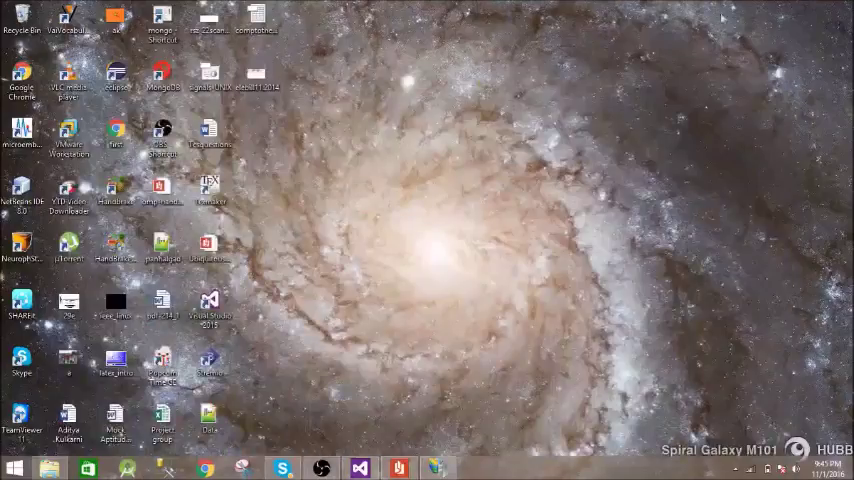
{"action": "mouse_move", "coordinate": [287, 58]}
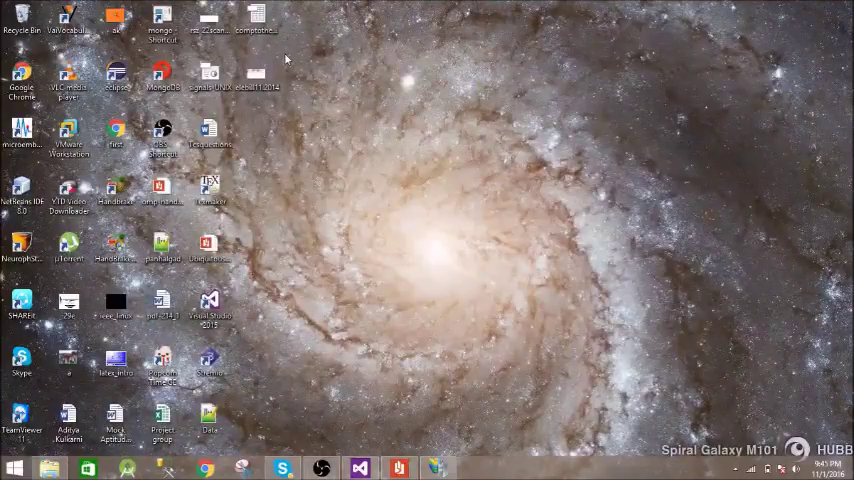